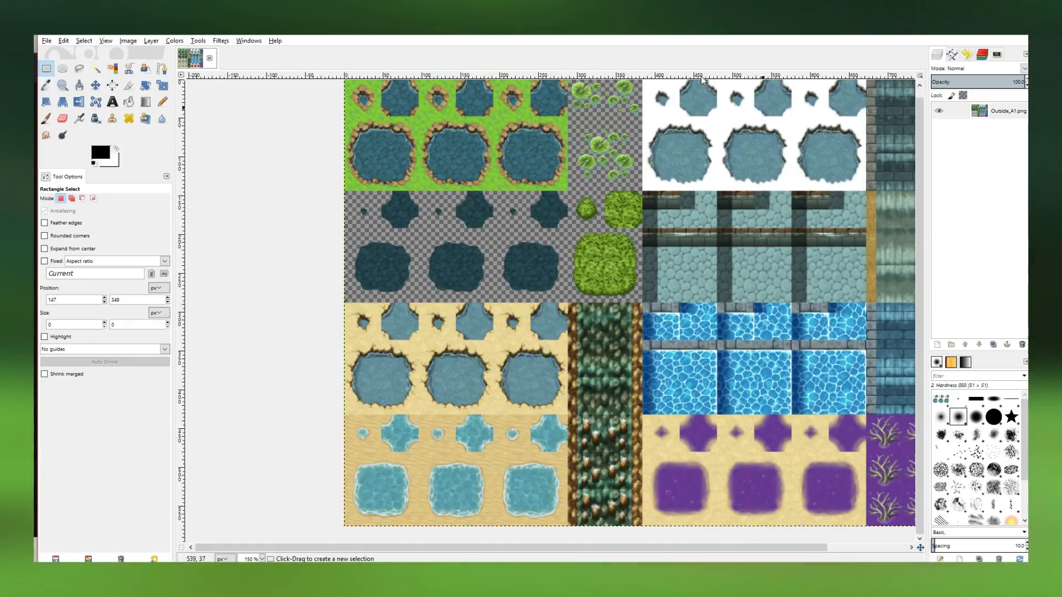
Show the grid over the Outside_A1 water tileset canvas.
click(127, 39)
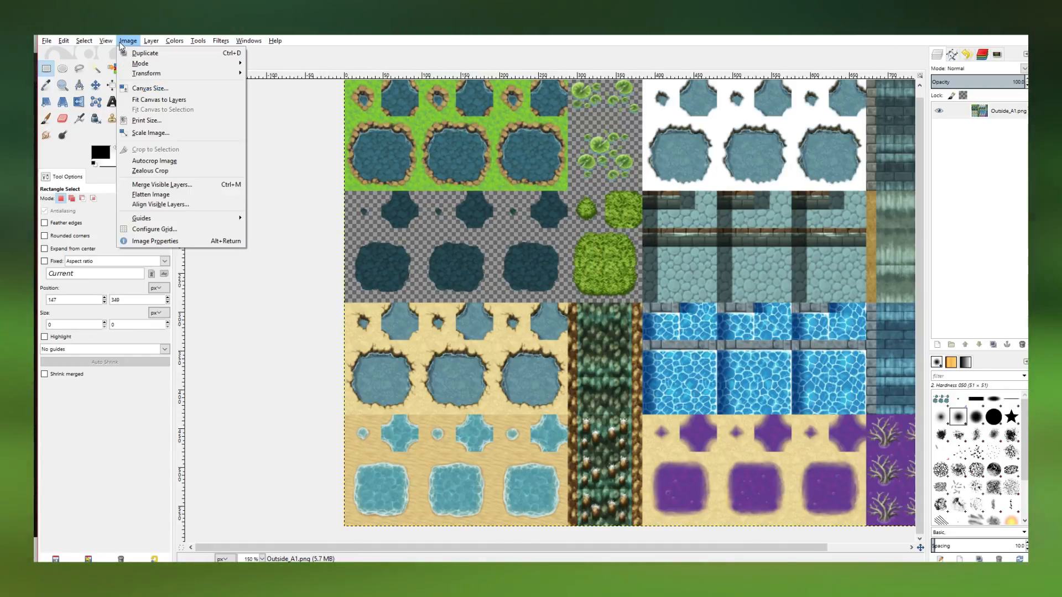
click(105, 39)
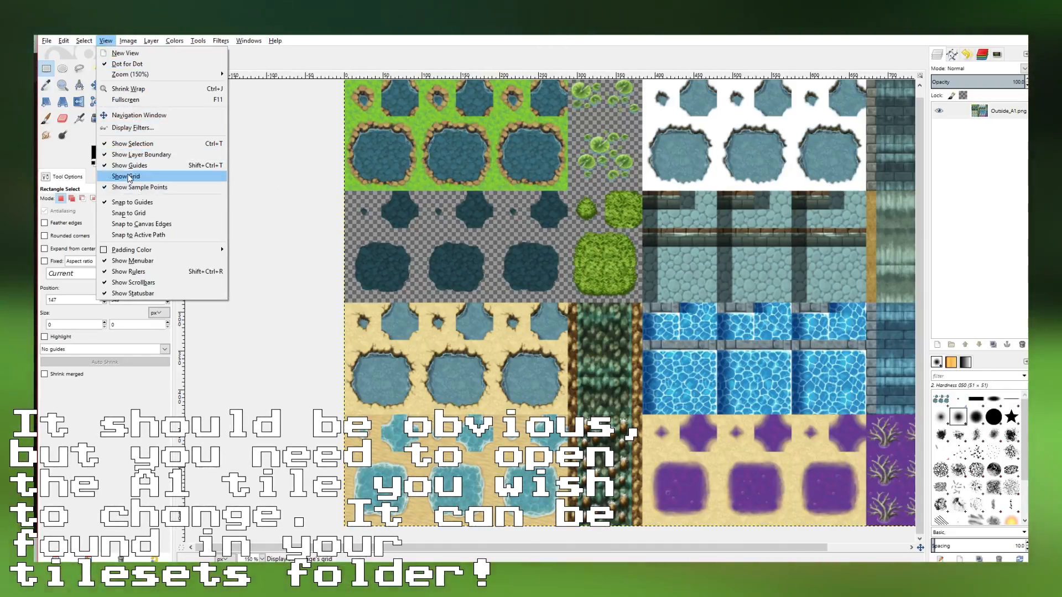
click(126, 176)
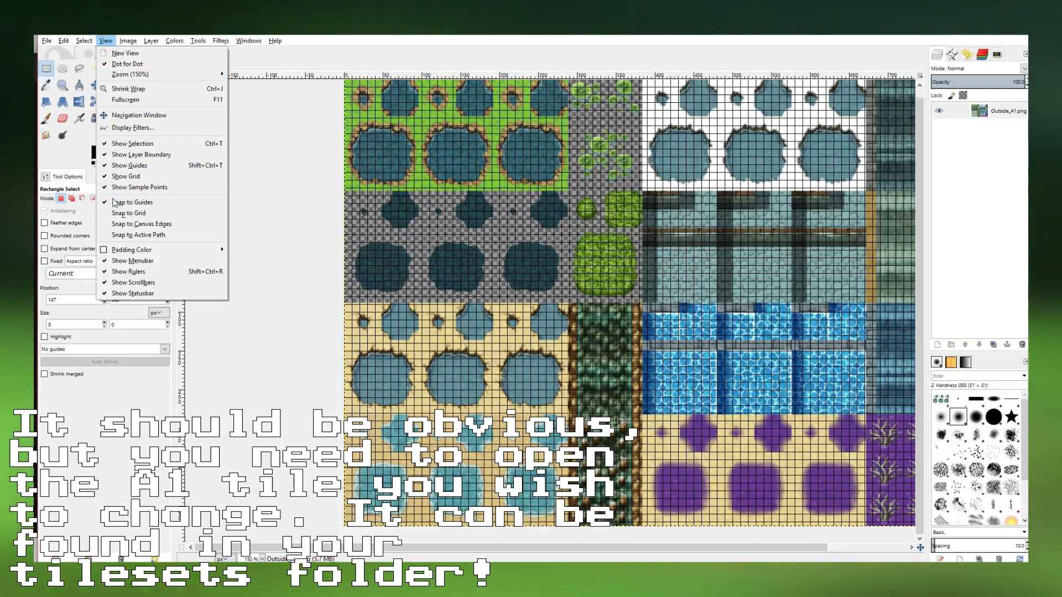
Configure the grid spacing to 24 by 24 pixels and confirm.
click(129, 40)
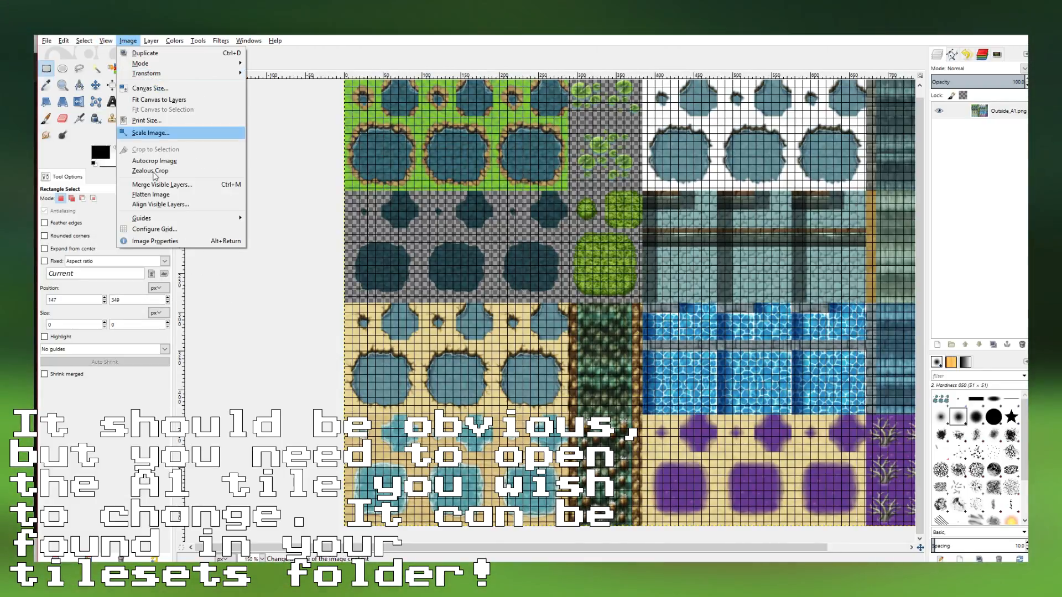
click(154, 229)
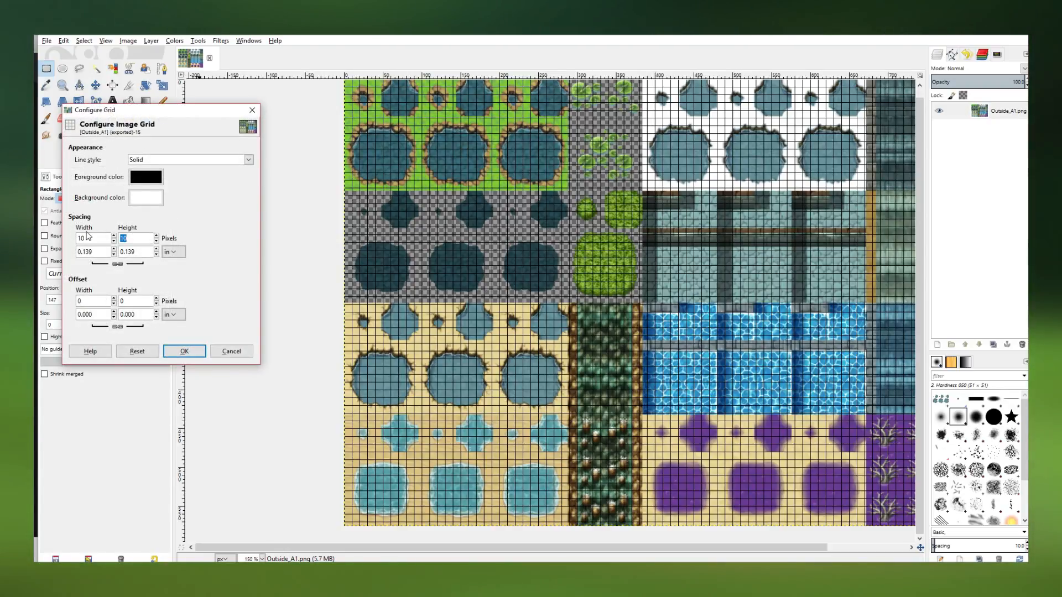
text(24)
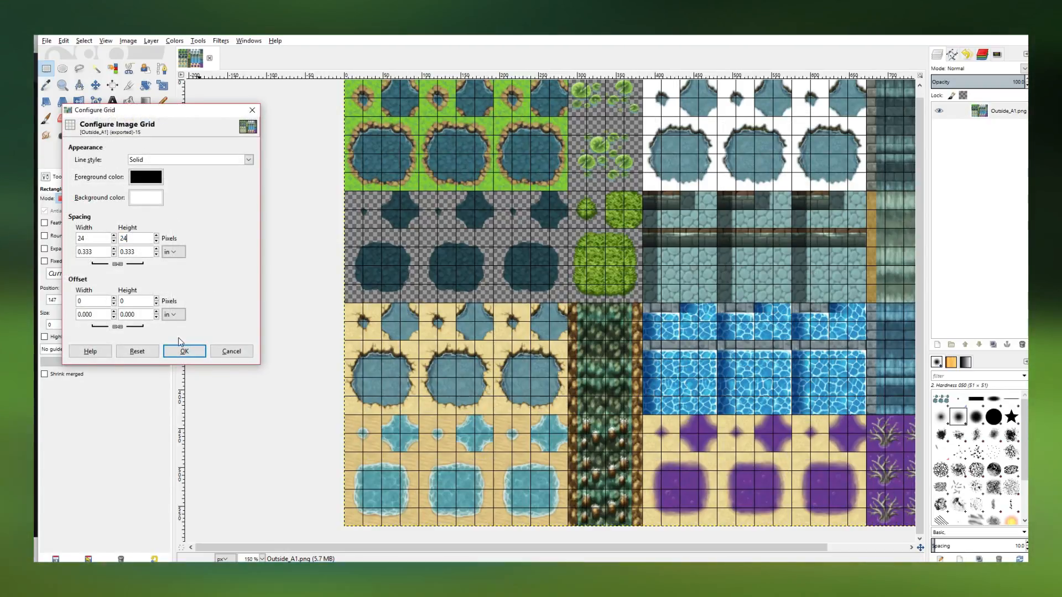
click(184, 352)
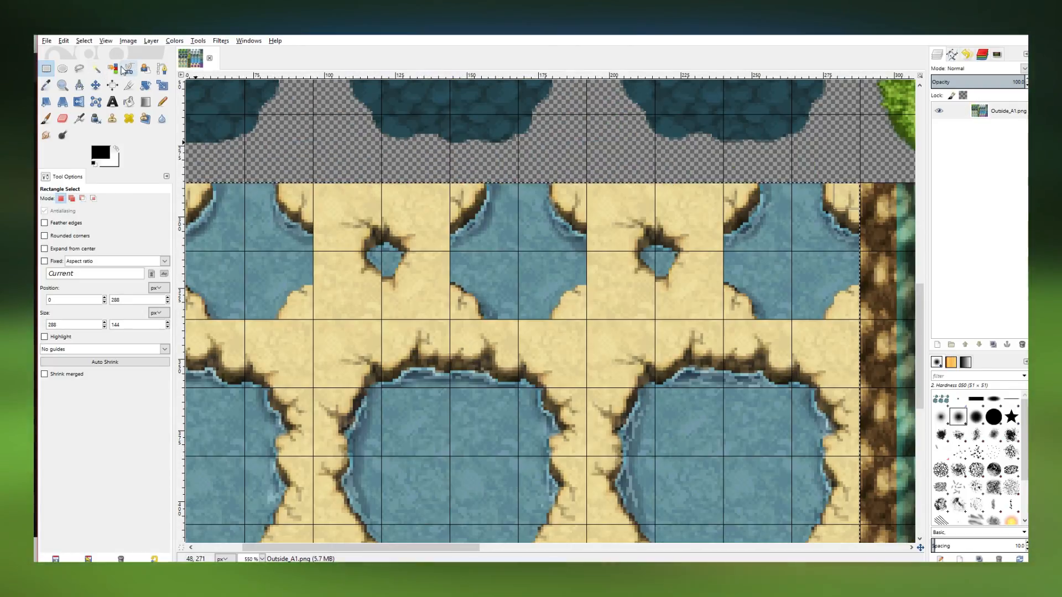
Activate the Select by Color tool to pick water regions on the tileset.
click(113, 68)
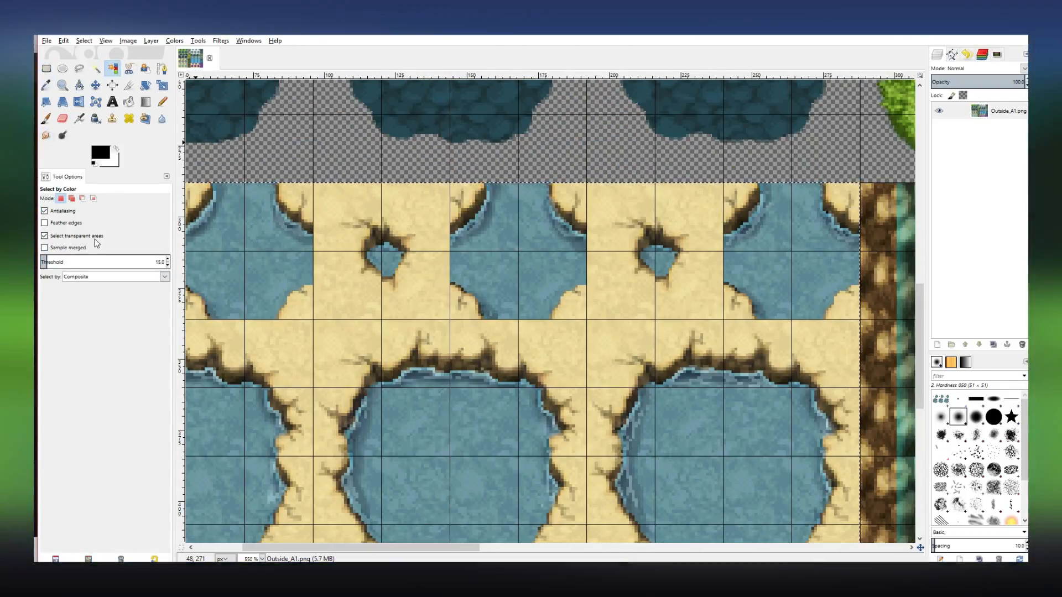
mouse_move(83, 199)
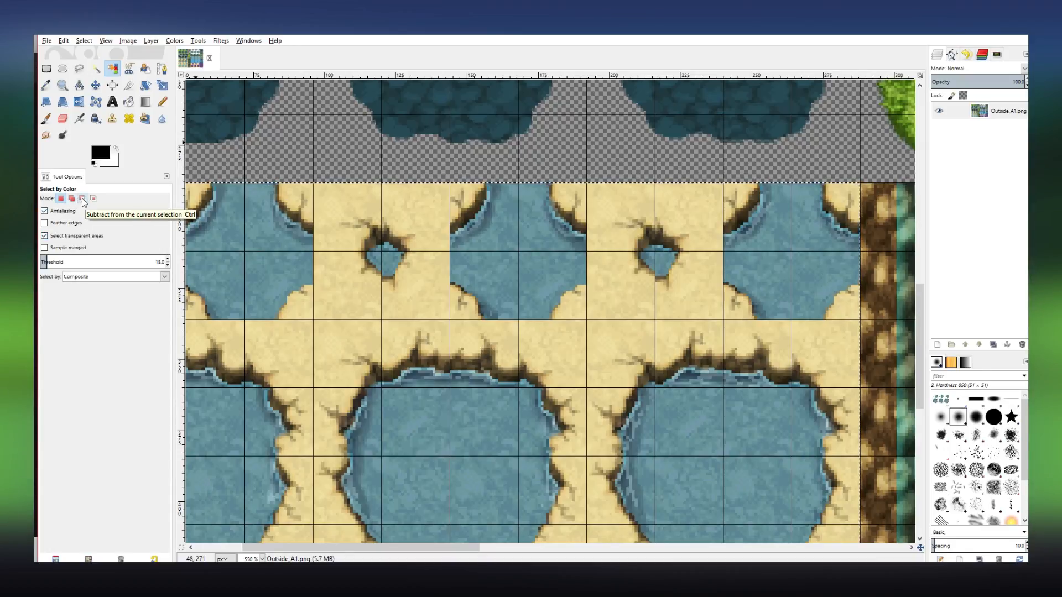